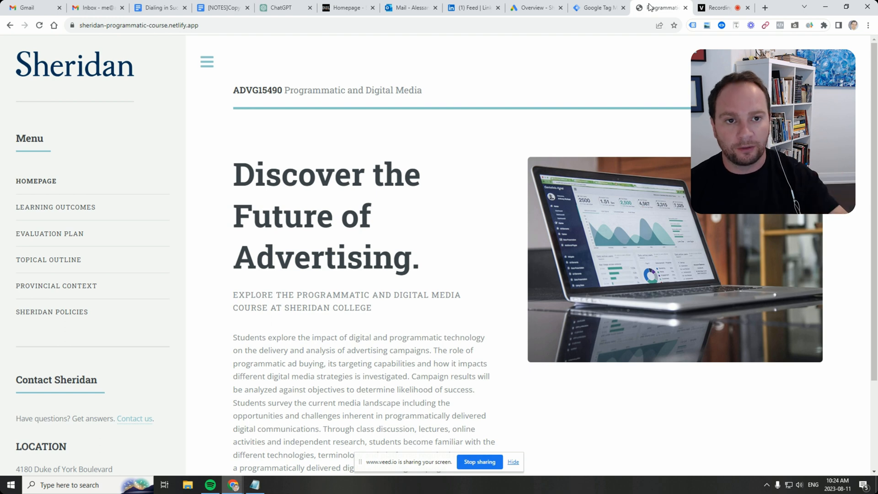
- Look over the Sheridan course homepage, then move to the Google Ads account overview
scroll(down, 3)
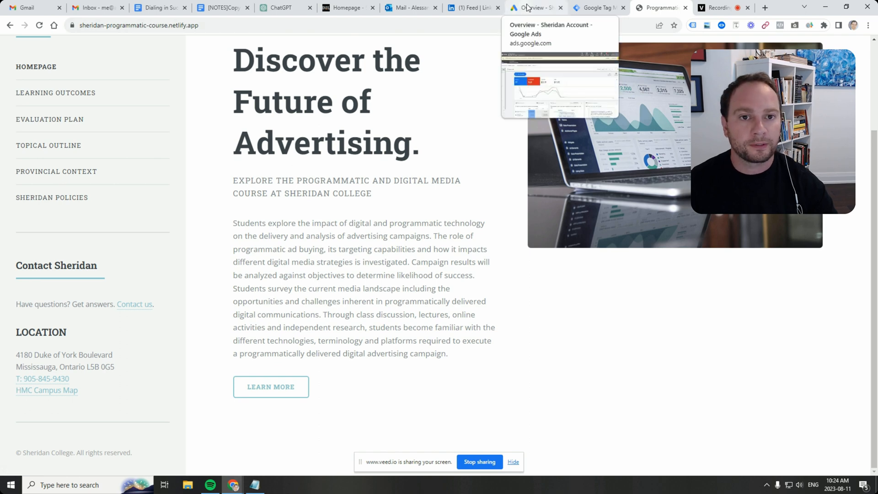
click(535, 8)
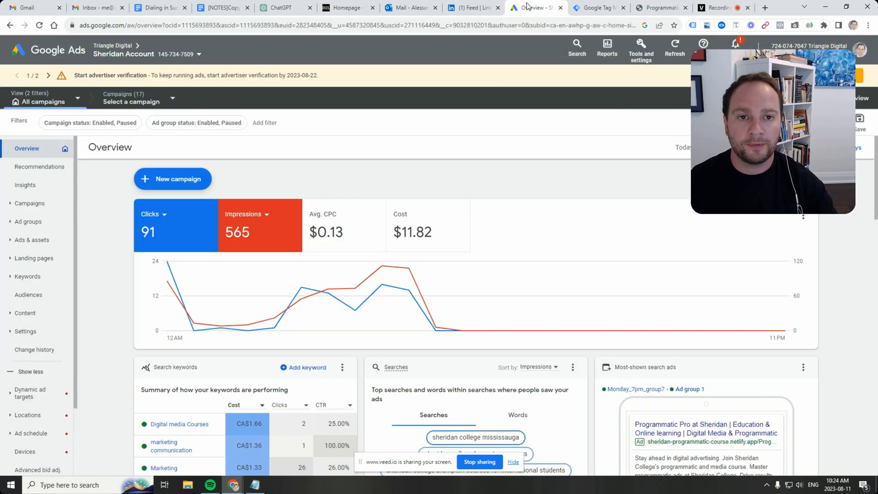
- Go to the Conversions summary from Tools and settings, under Measurement
click(640, 49)
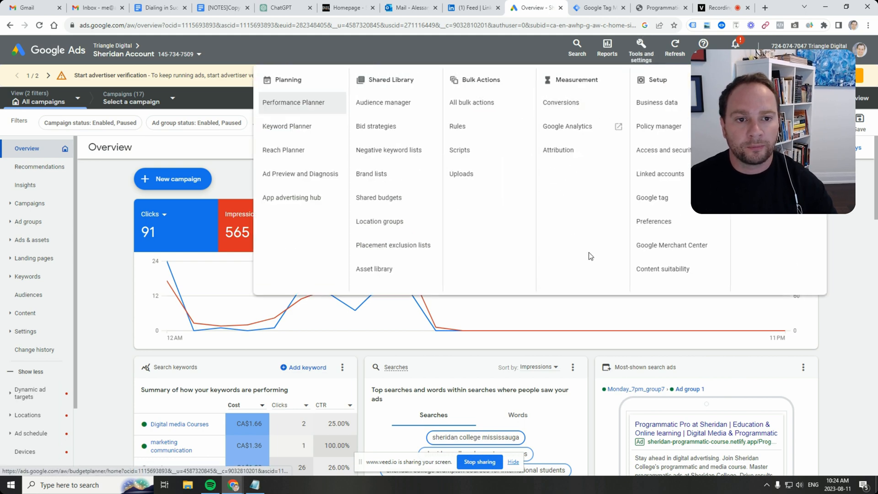
click(561, 103)
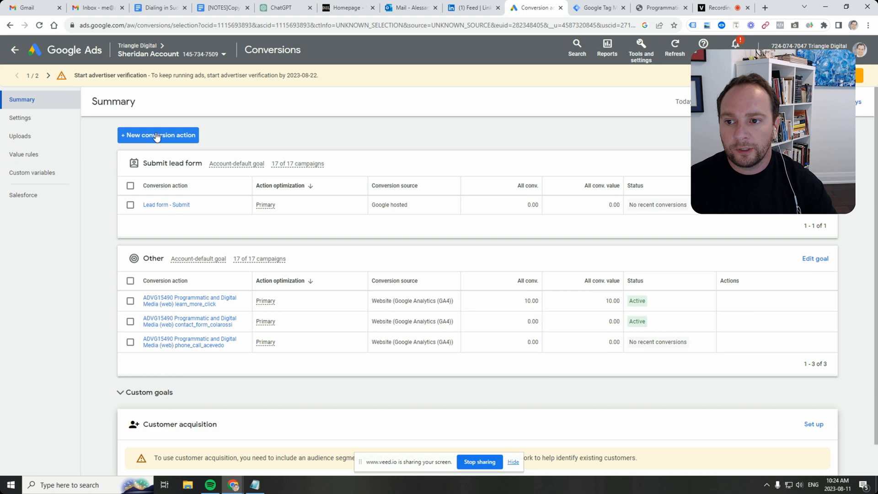
- Start a new Phone calls conversion action tracking calls to a number on the website
click(158, 135)
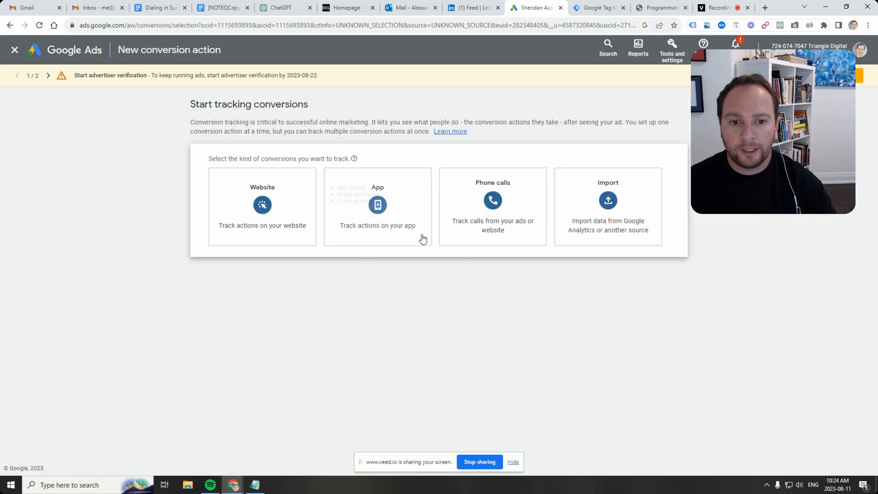
click(492, 206)
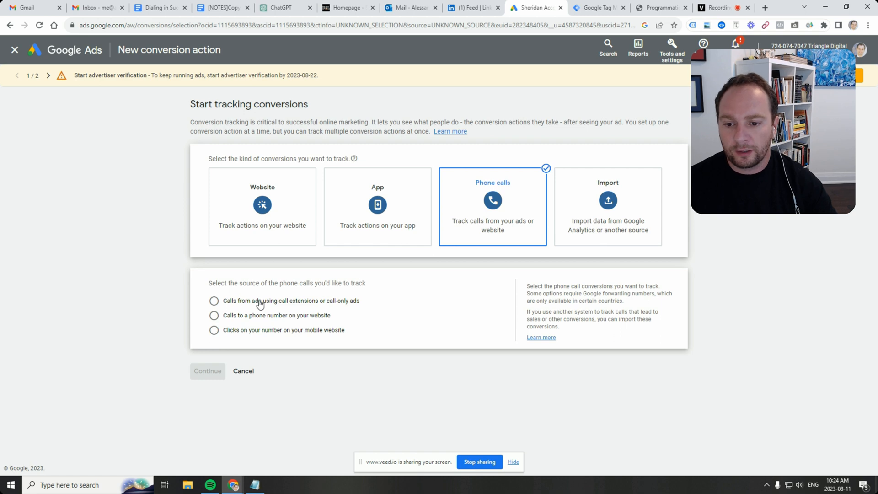
mouse_move(332, 302)
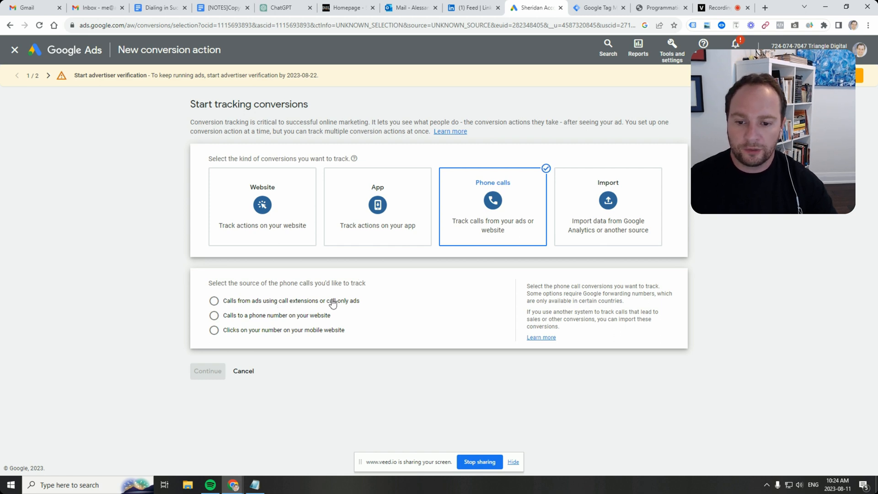
mouse_move(235, 318)
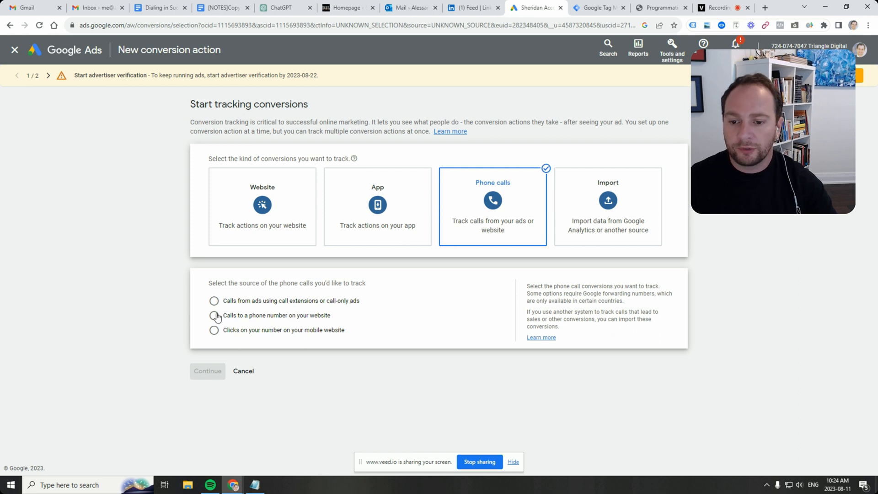
click(214, 316)
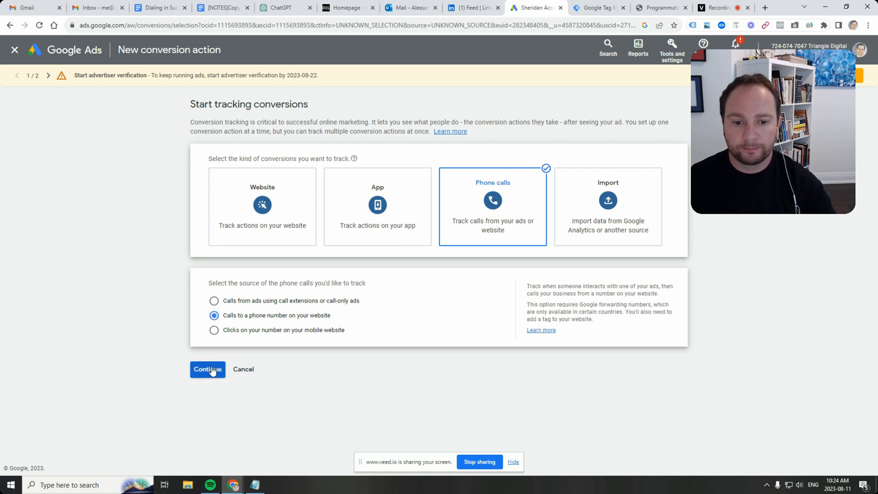
click(208, 368)
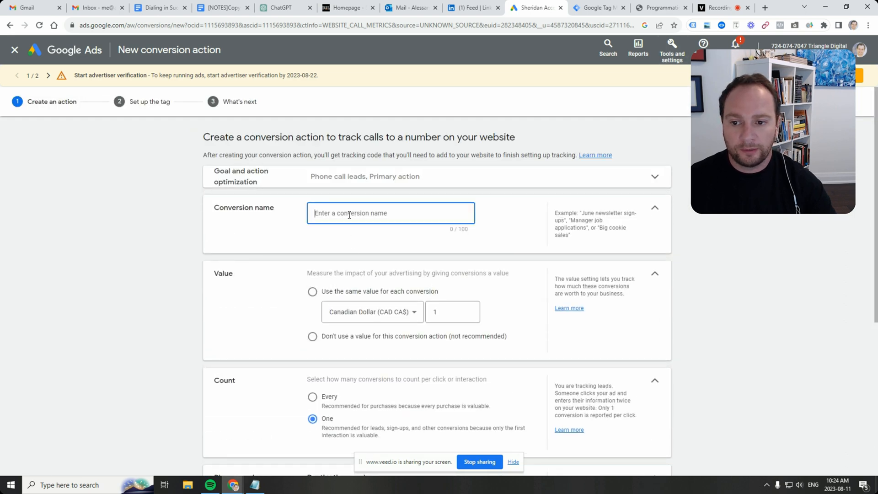
- Name the conversion 'Phone number call (website)' and use the same value for each conversion
text(P)
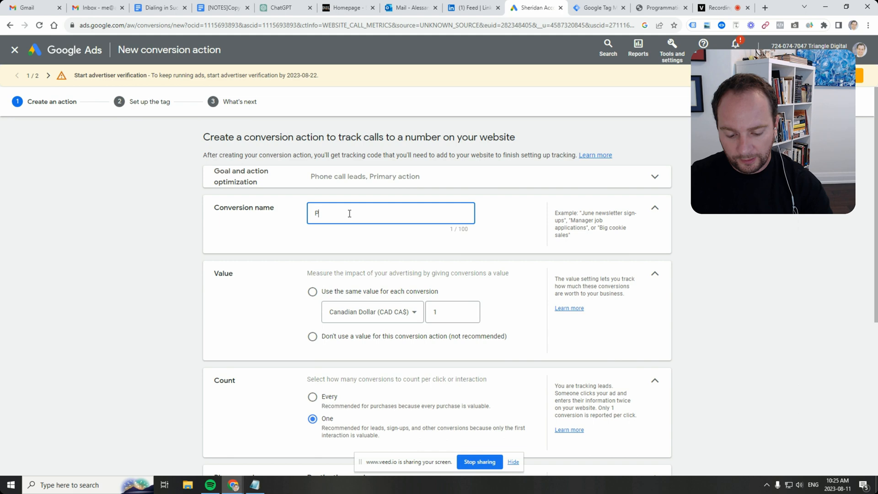
text(Phone number call (website)
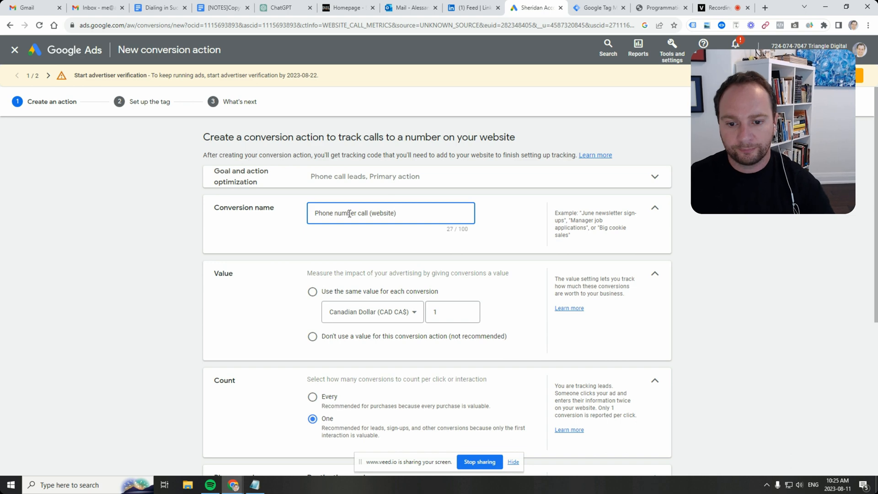
click(313, 291)
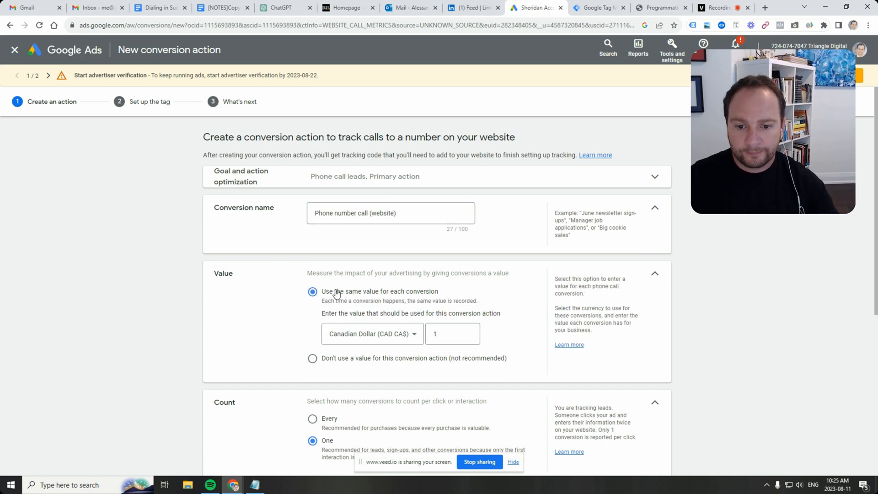
scroll(down, 3)
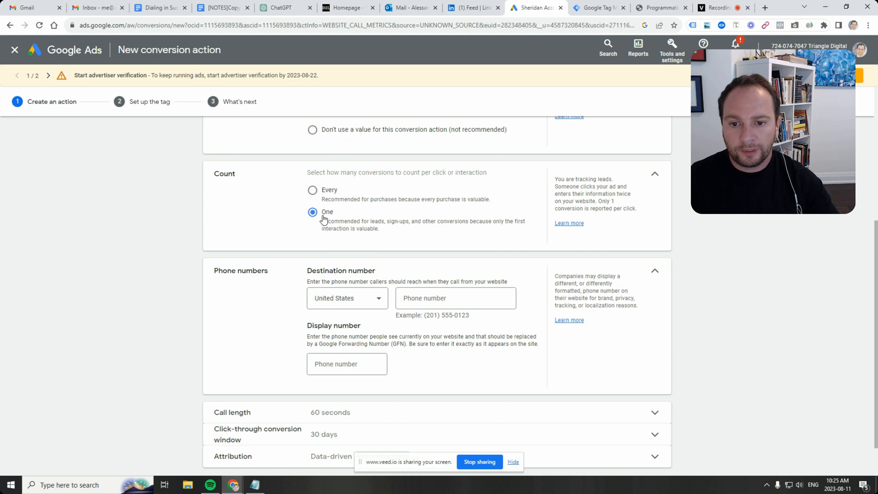
mouse_move(380, 224)
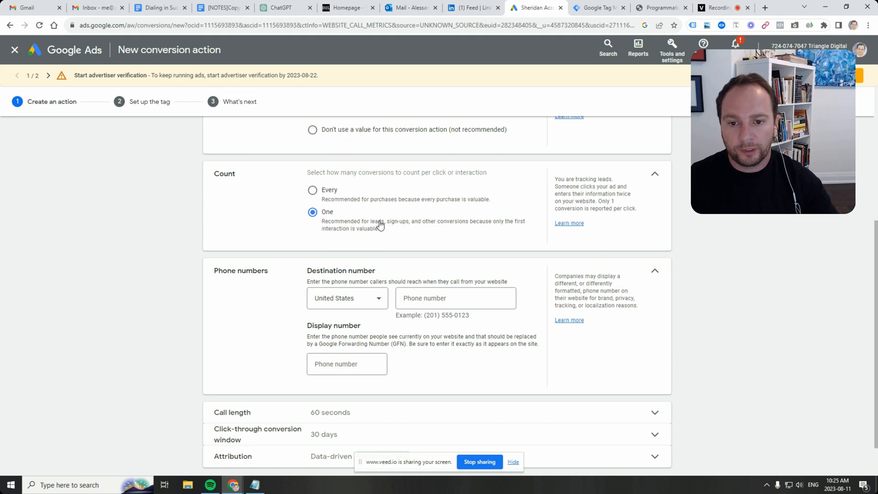
mouse_move(423, 236)
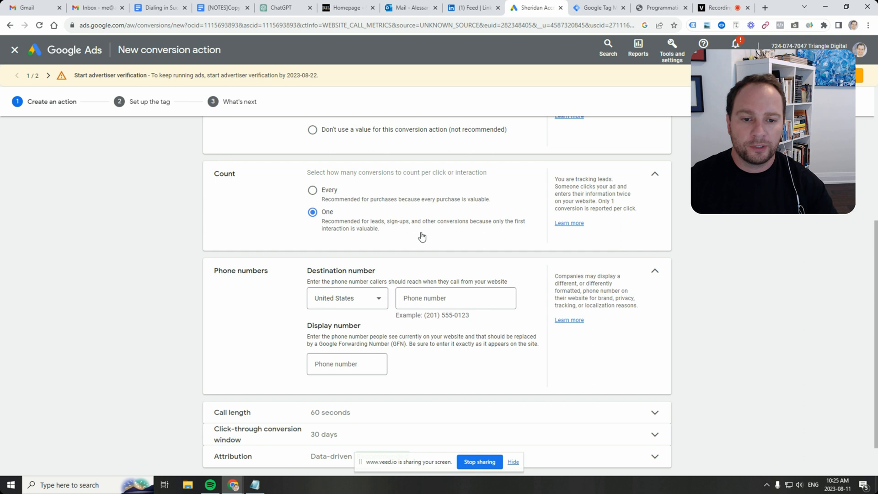
mouse_move(360, 236)
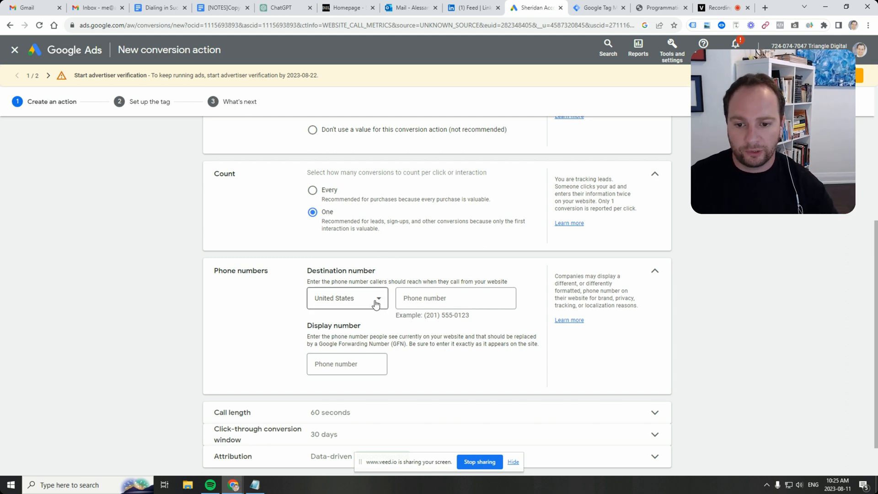
mouse_move(324, 290)
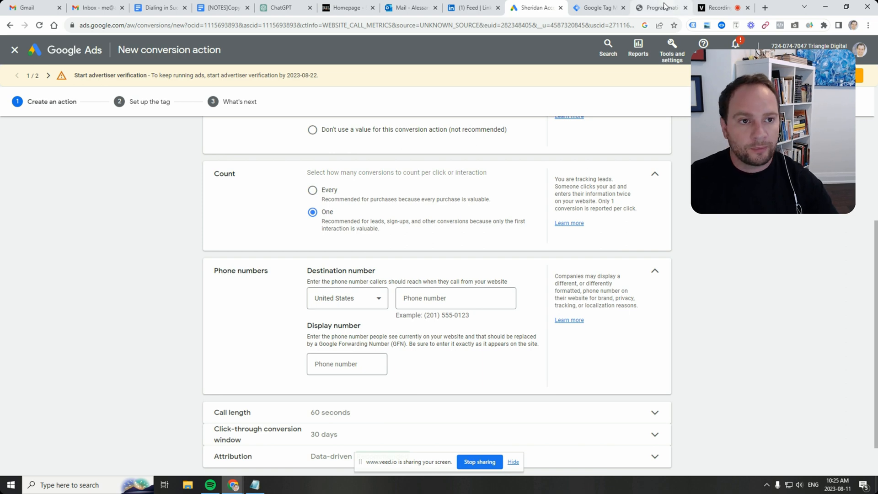
click(660, 7)
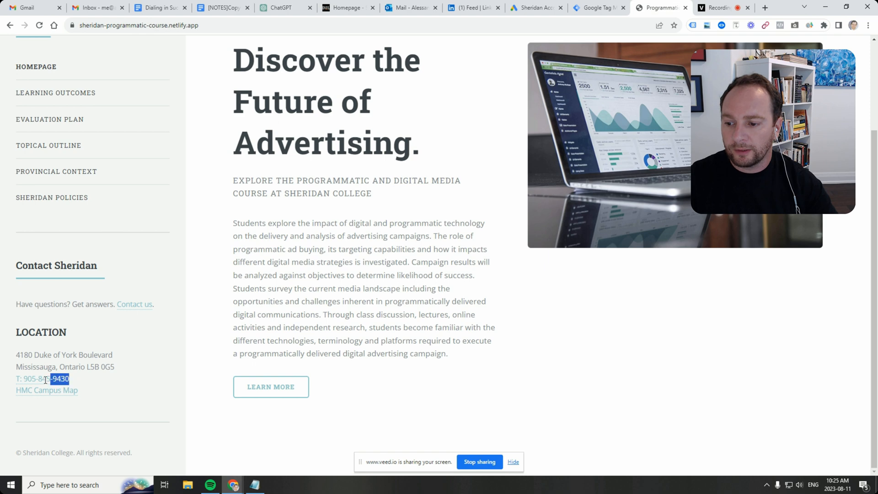
right_click(45, 378)
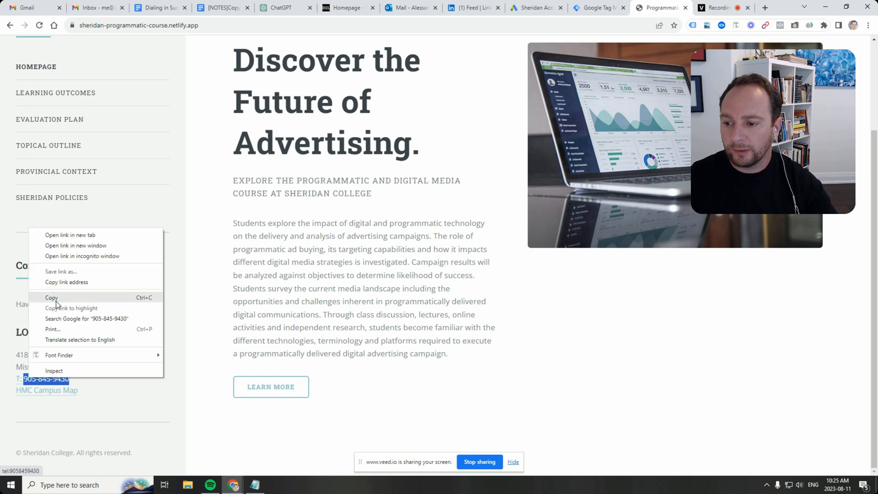
click(535, 7)
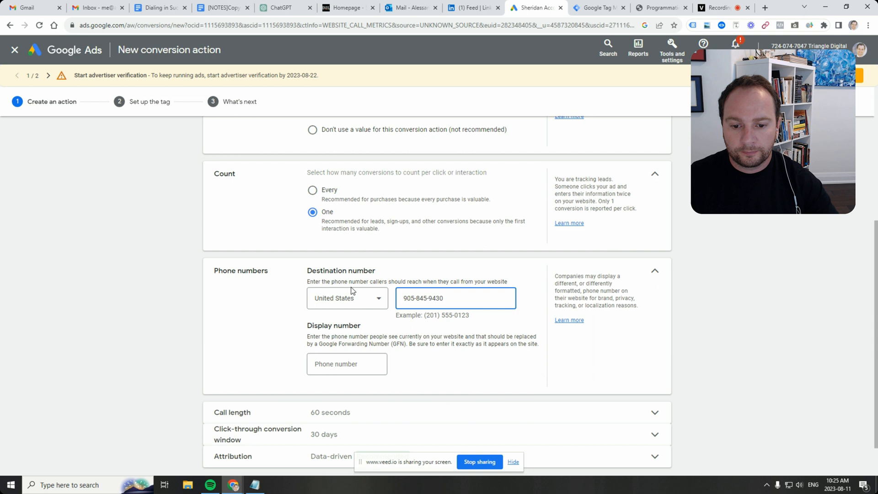
mouse_move(348, 297)
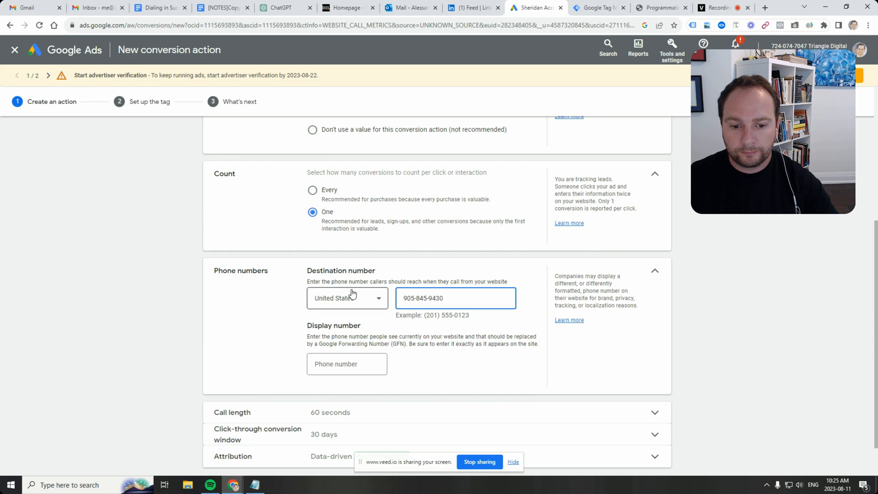
click(347, 297)
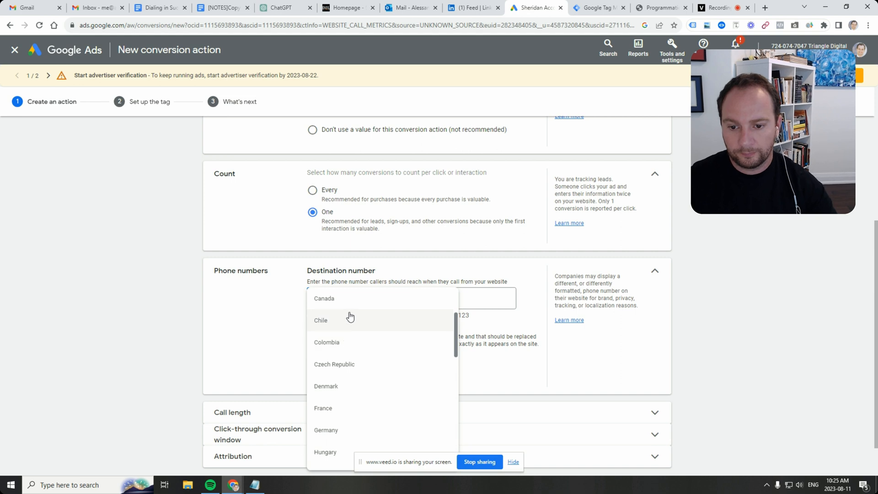
right_click(347, 363)
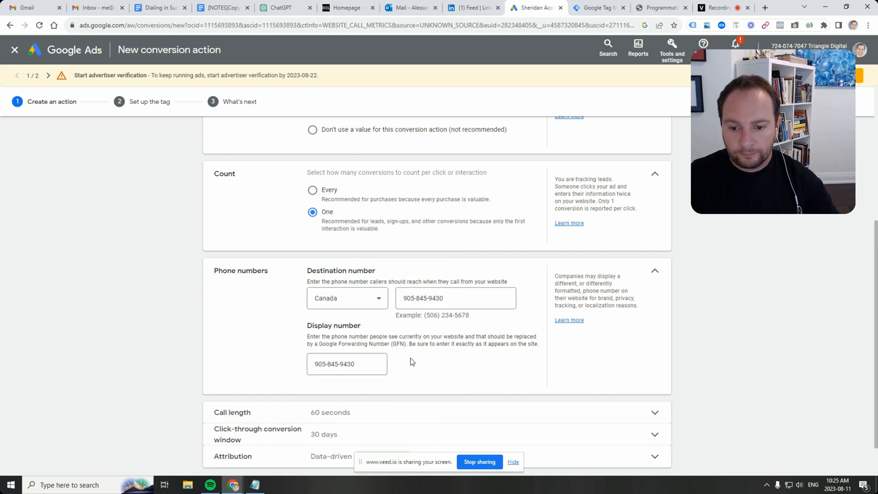
scroll(down, 3)
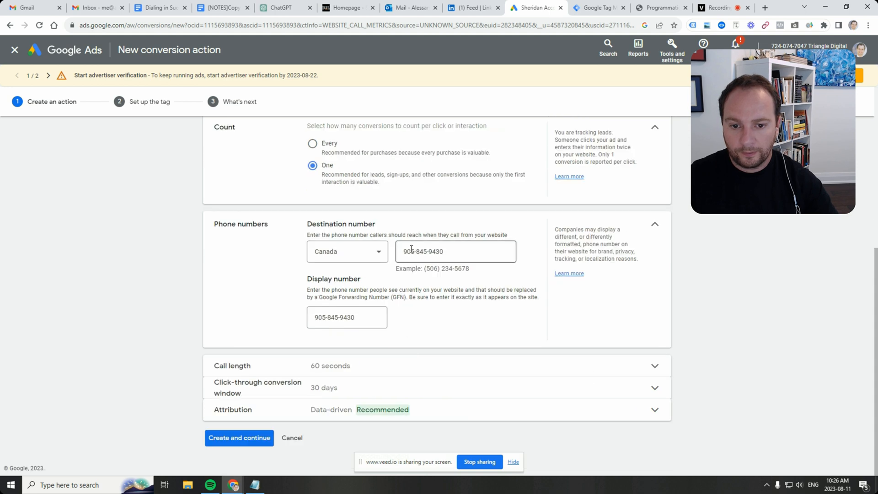
click(454, 251)
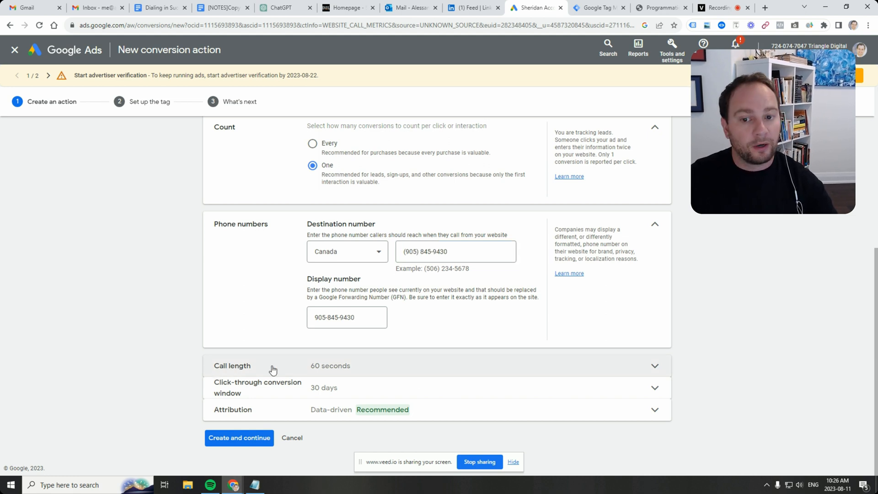
- Set a 60-second minimum call length and create the conversion action
click(232, 366)
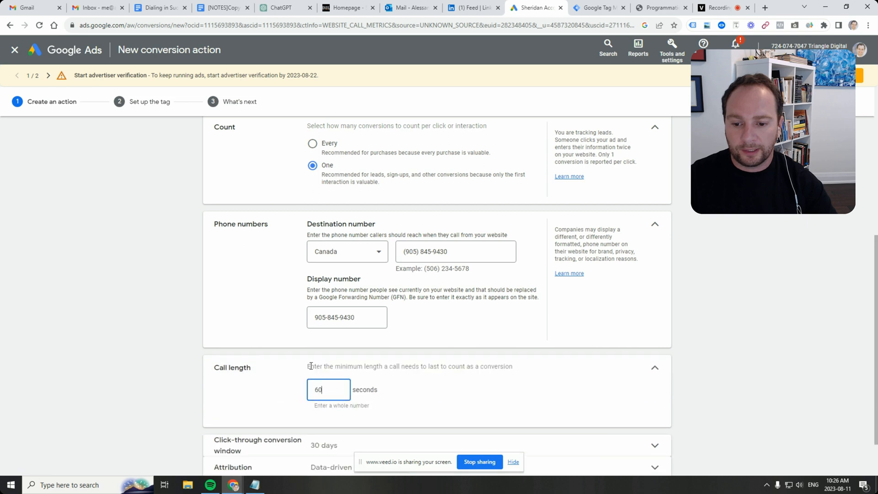
scroll(down, 3)
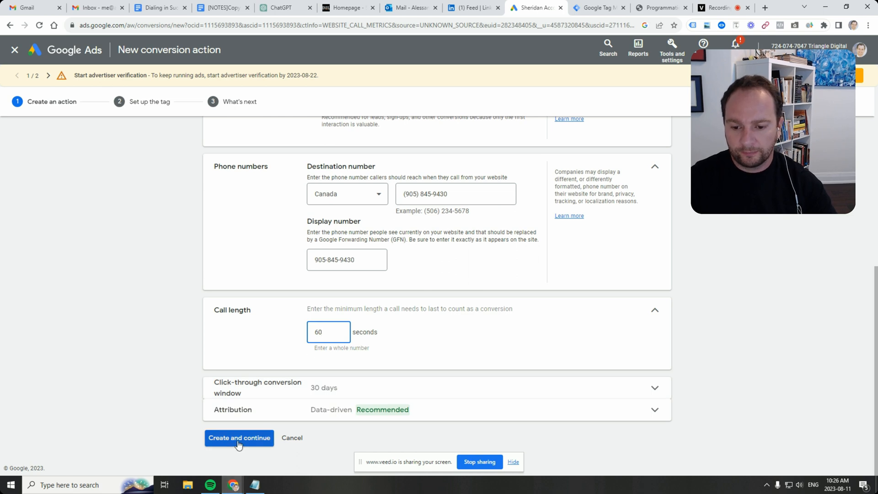
click(239, 437)
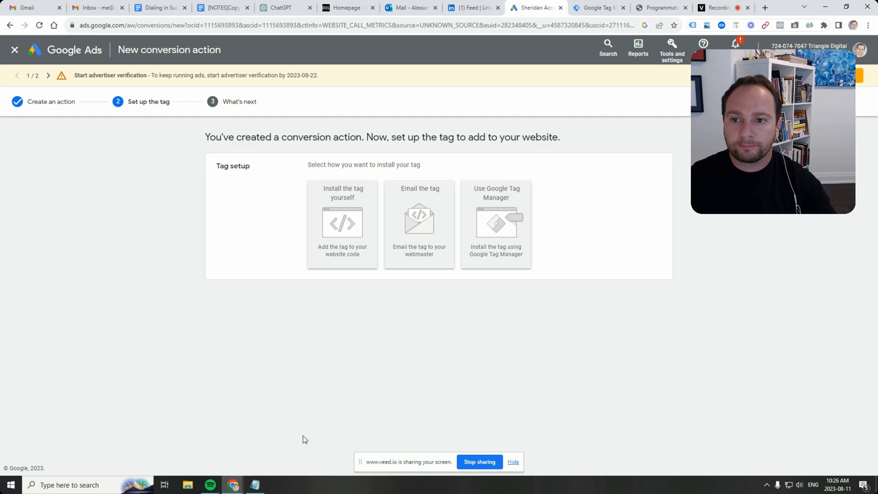
mouse_move(495, 193)
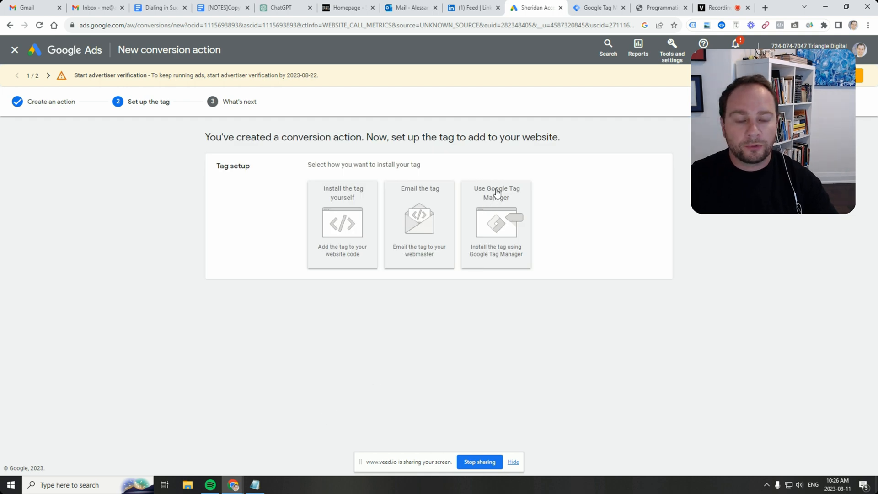
- Choose Google Tag Manager installation to see the conversion ID and label, then move to Tag Manager
click(496, 193)
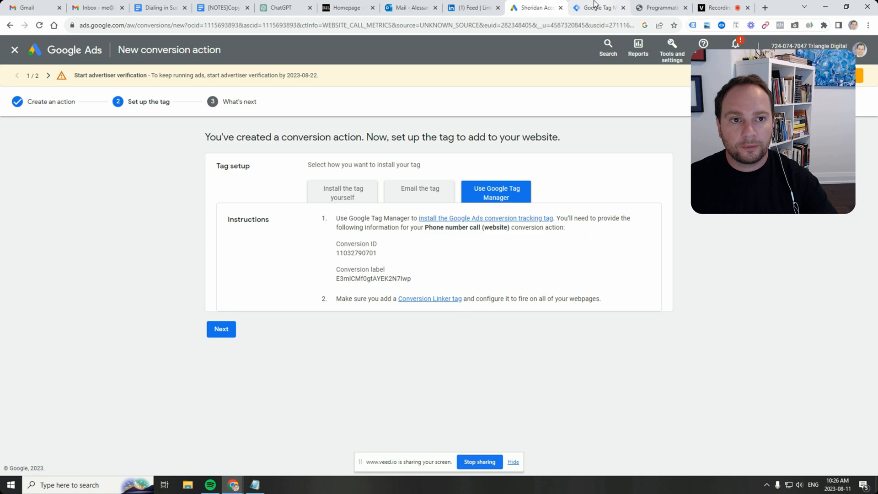
click(597, 7)
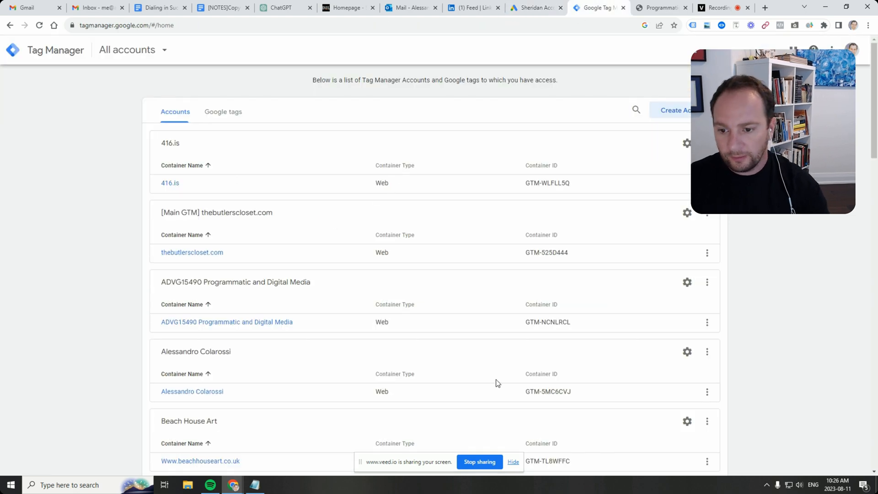
- Start a new tag in the ADVG15490 container's Tags list
click(227, 321)
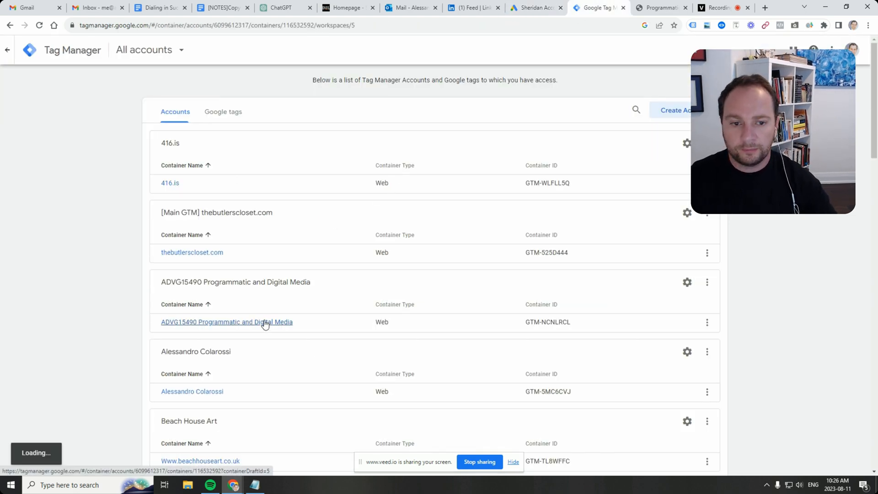
click(226, 322)
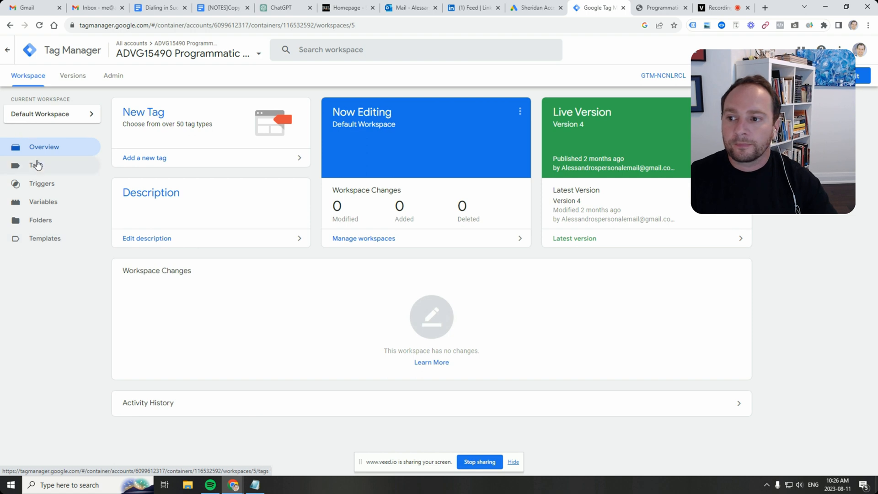
click(36, 166)
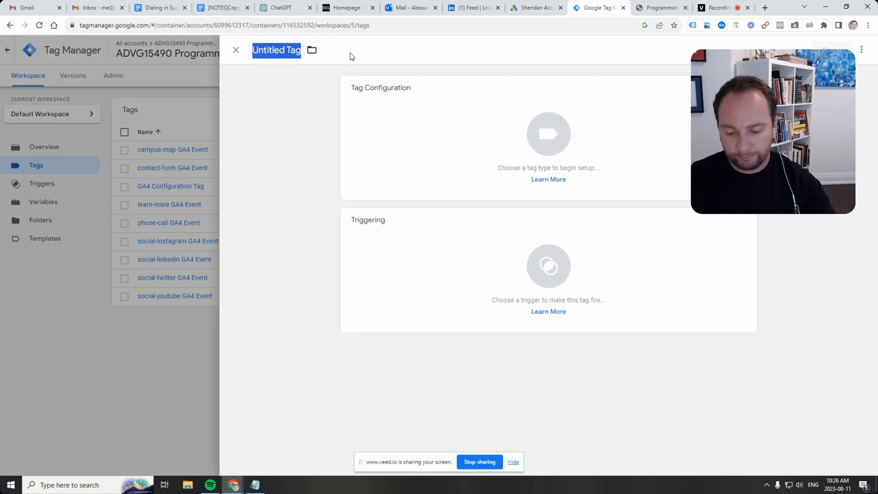
- Name the tag 'Phone number call (website)' using the copied conversion name
click(535, 7)
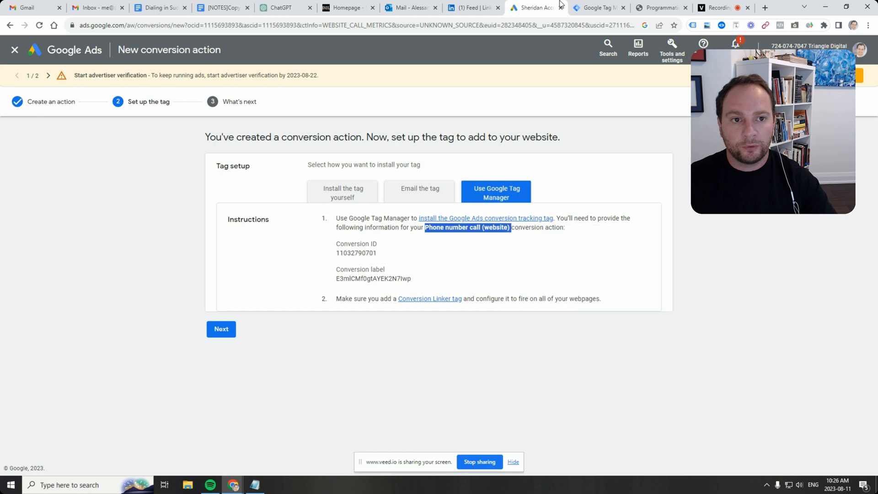
right_click(276, 50)
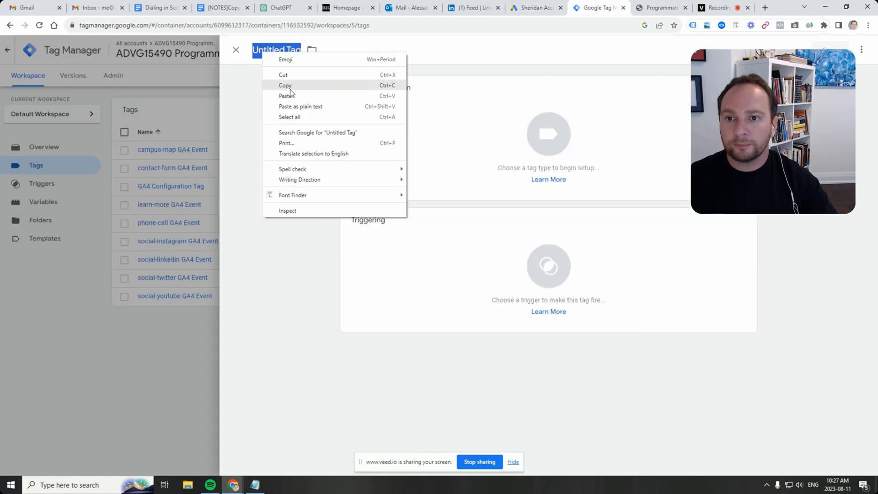
text(Phone number call (website))
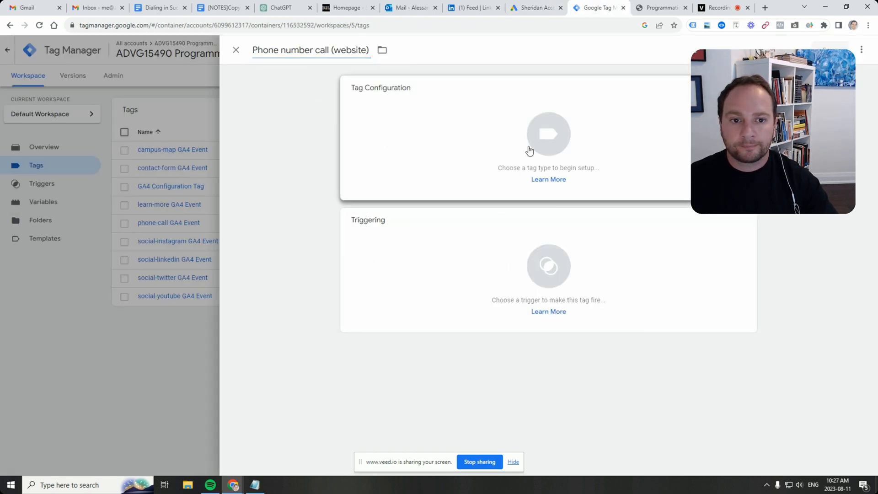
click(548, 134)
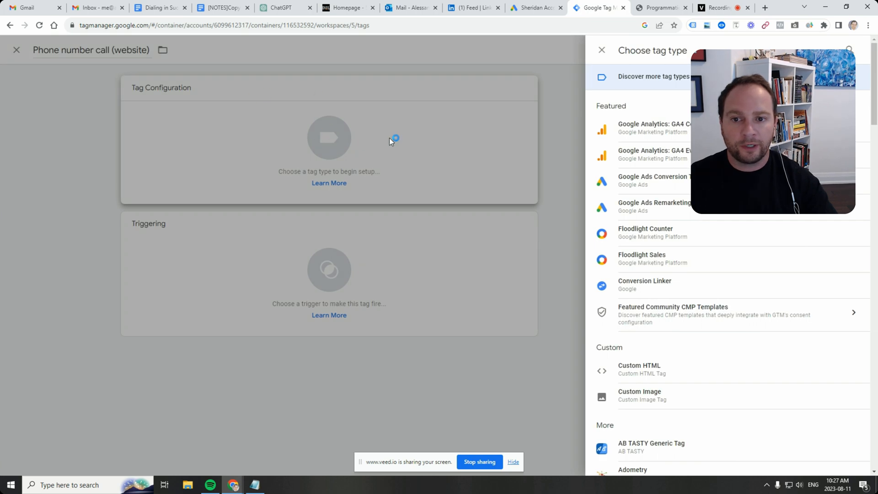
- Set the tag type to Google Ads Calls from Website Conversion
scroll(down, 3)
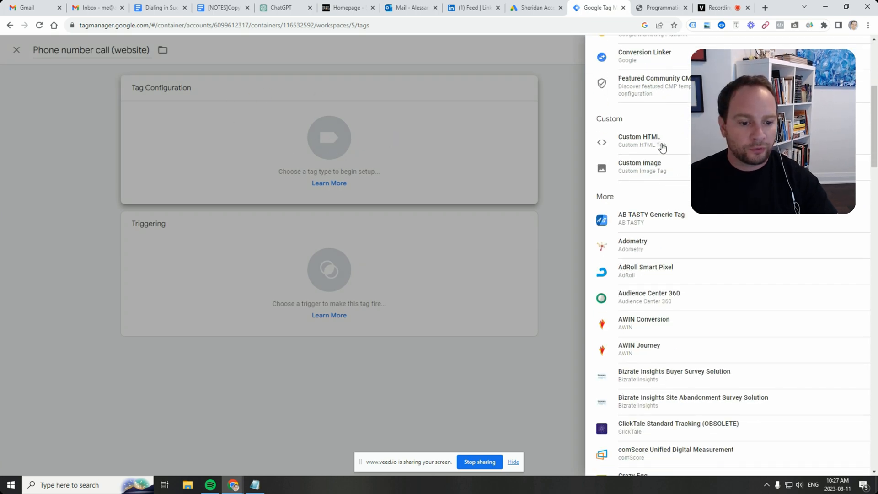
scroll(down, 3)
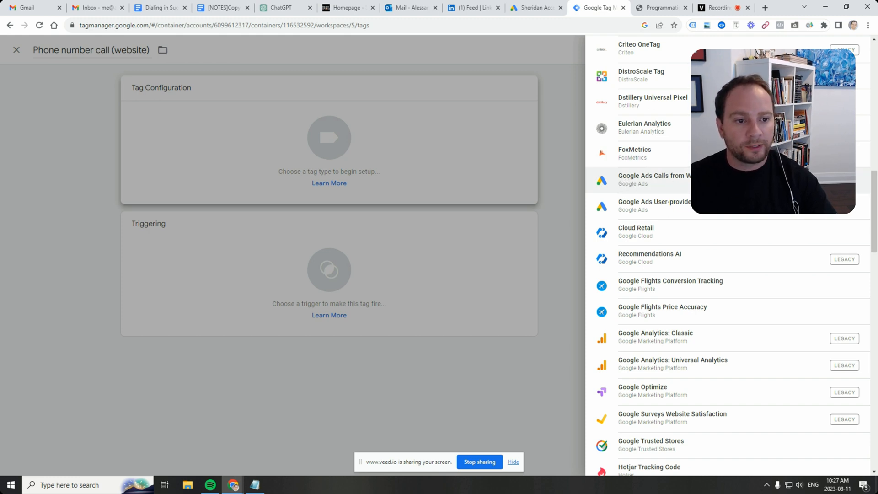
click(653, 179)
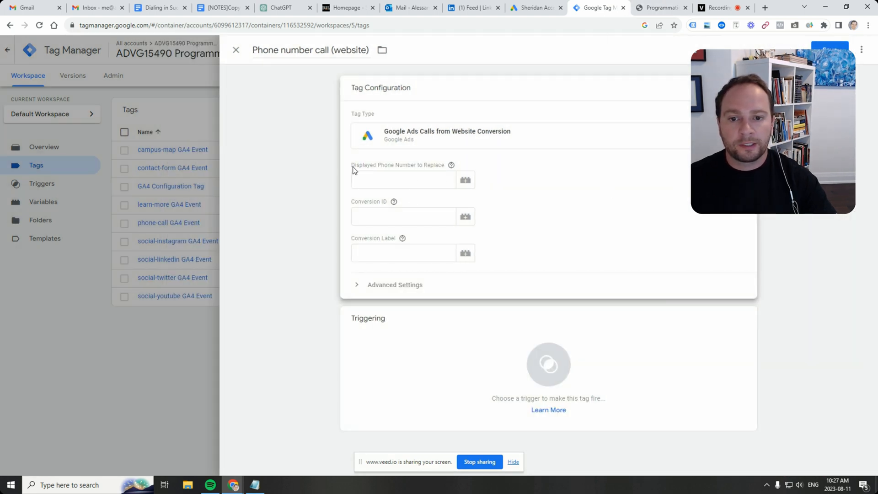
mouse_move(451, 164)
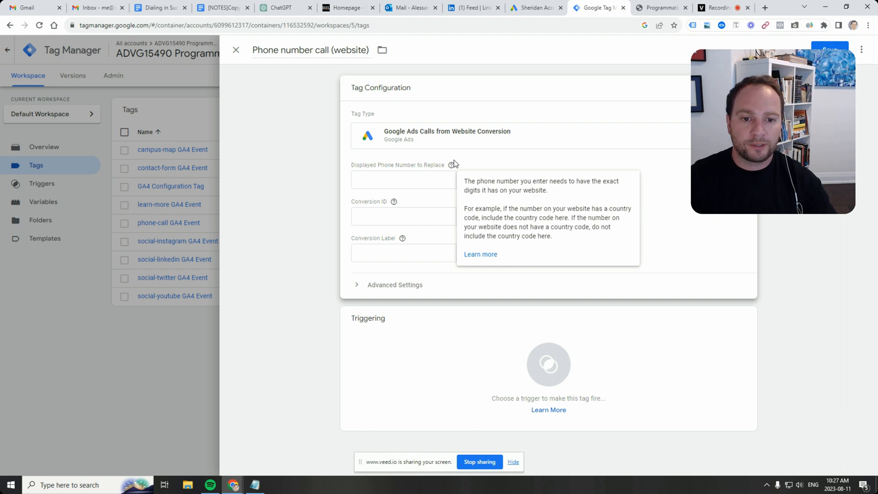
mouse_move(496, 166)
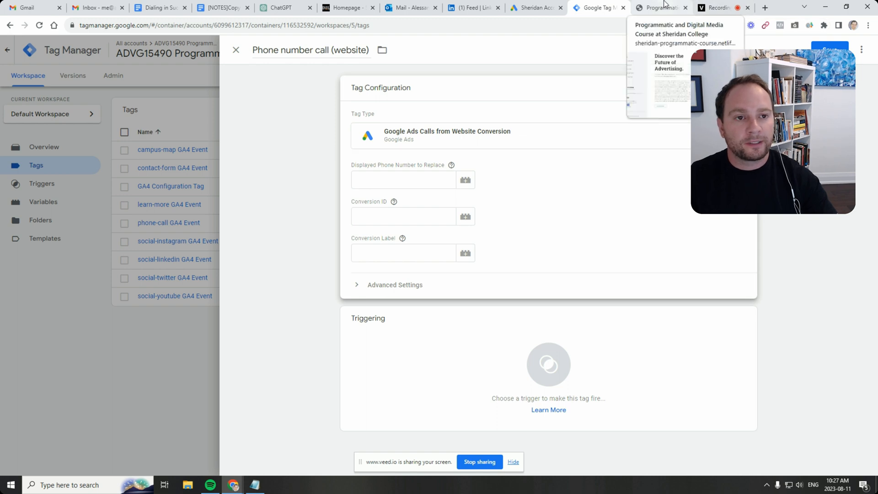
click(661, 7)
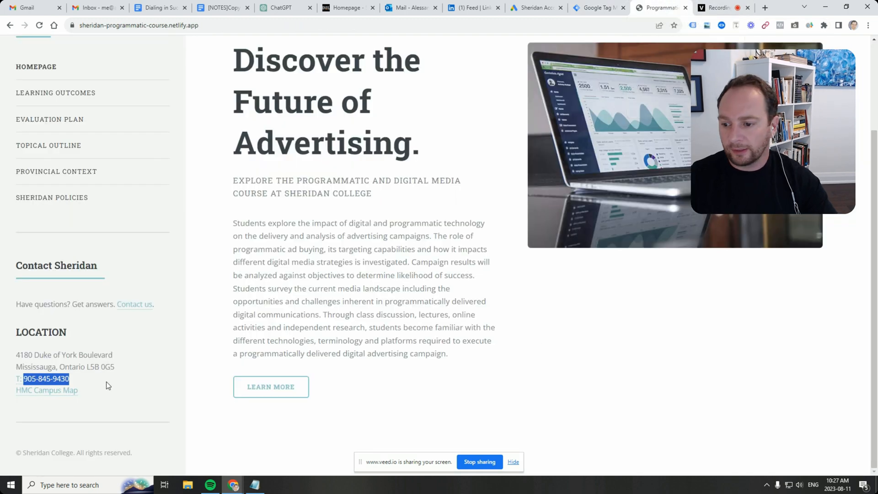
right_click(47, 379)
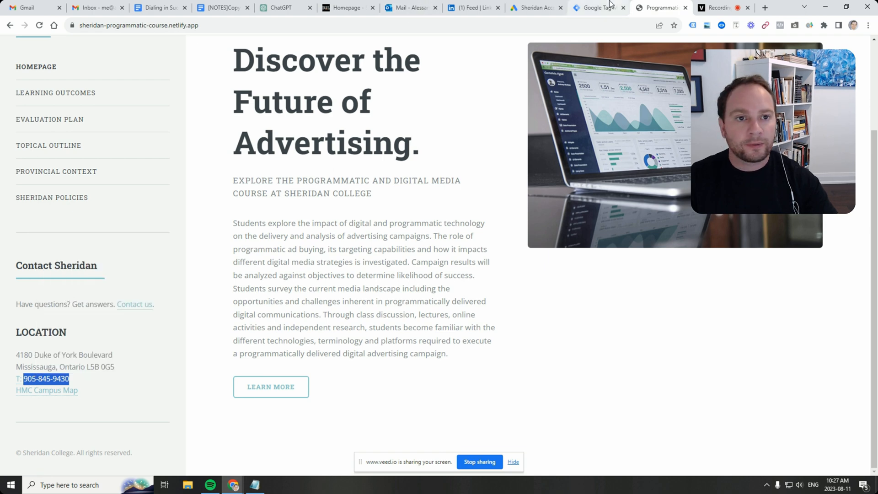
right_click(404, 179)
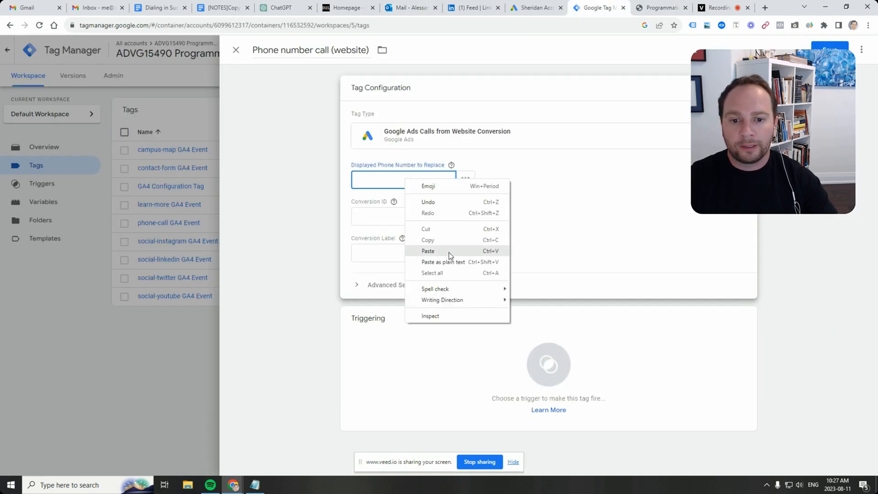
click(535, 7)
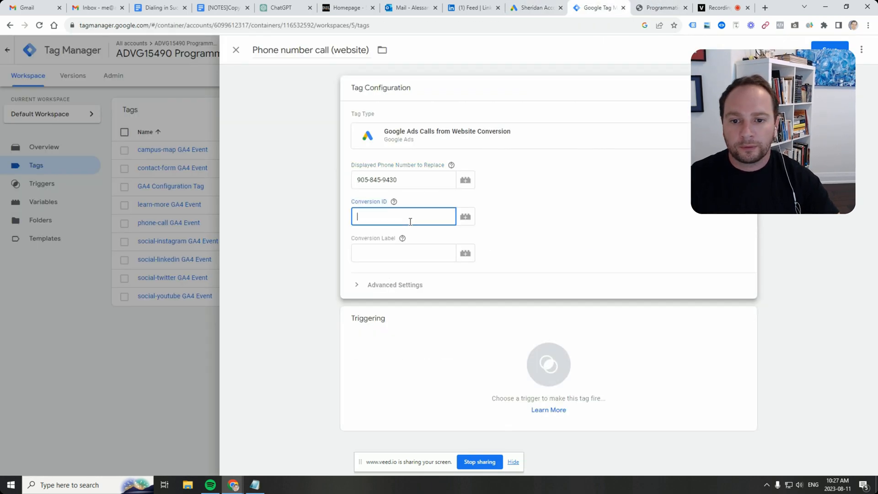
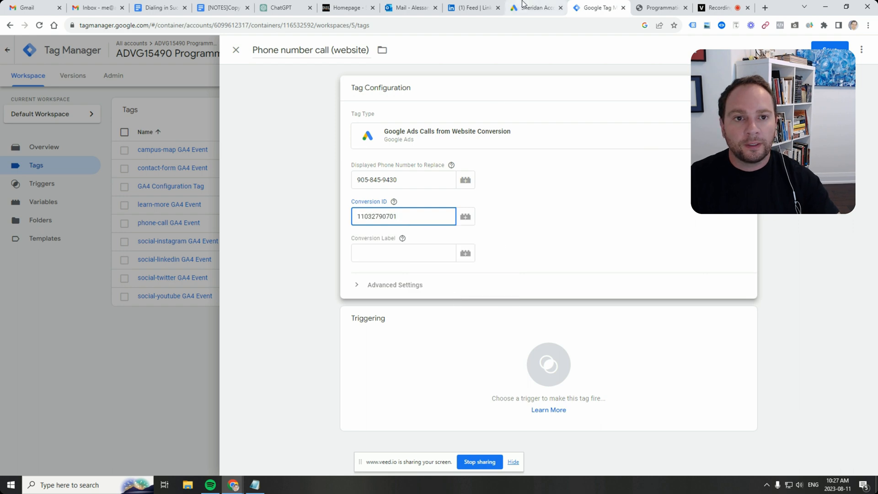
click(535, 7)
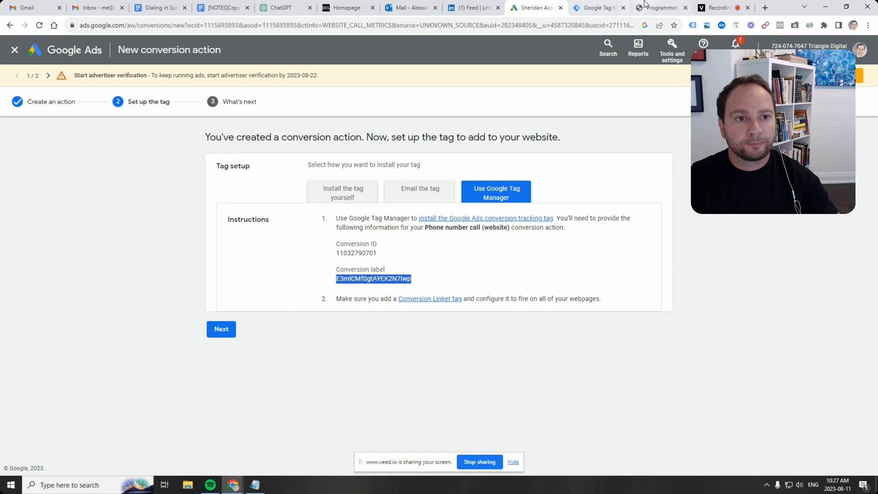
right_click(403, 253)
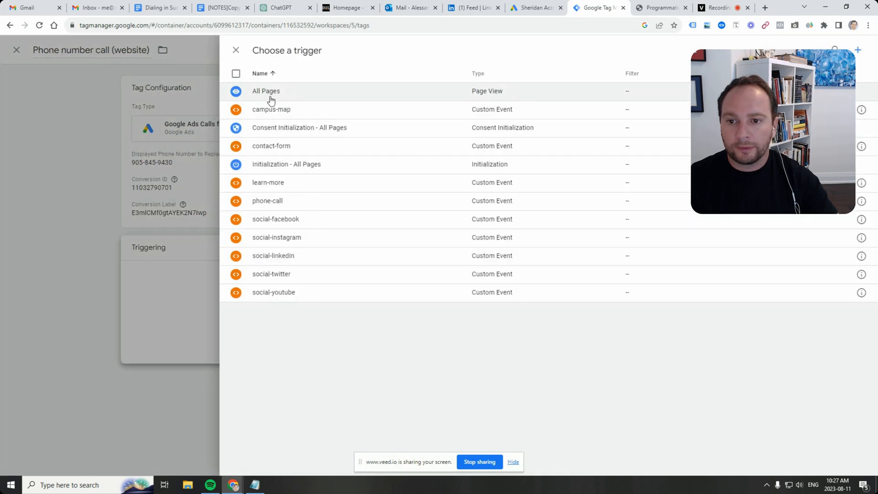
- Save the Phone number call (website) tag with an All Pages trigger
click(266, 90)
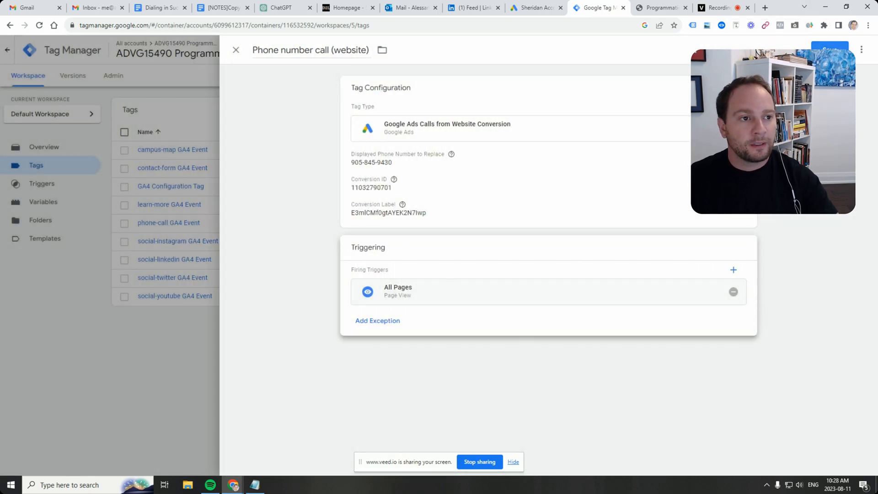
click(237, 50)
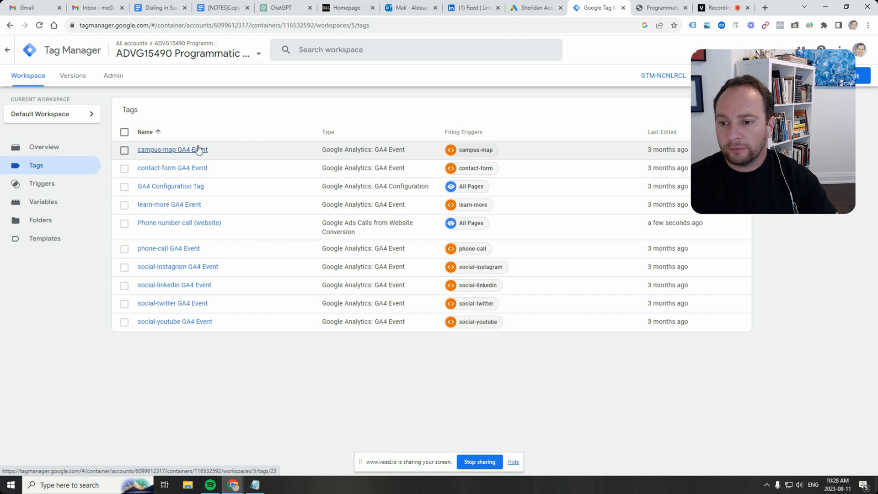
mouse_move(316, 149)
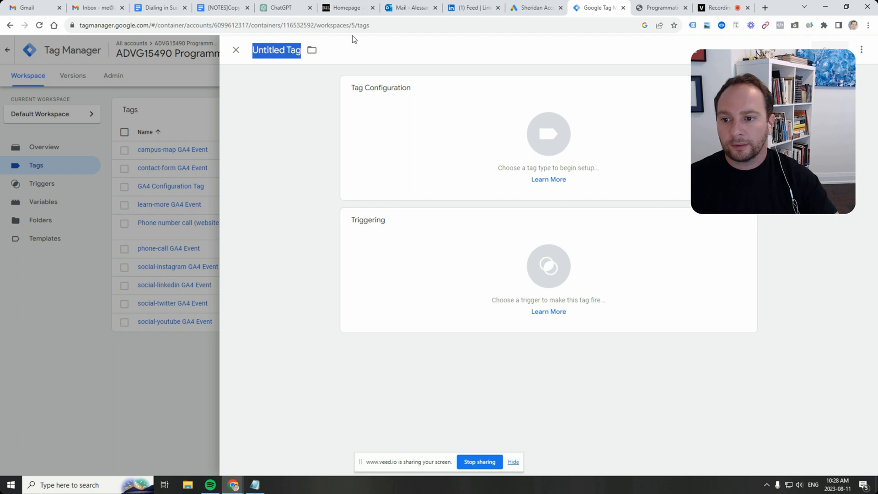
- Name the new tag Conversion Linker and assign it the Conversion Linker tag type
text(Conversion Linker)
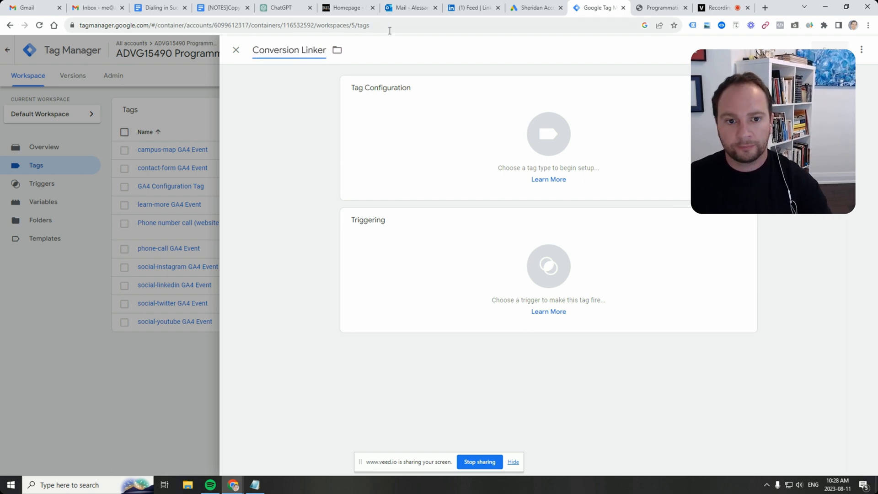
click(548, 134)
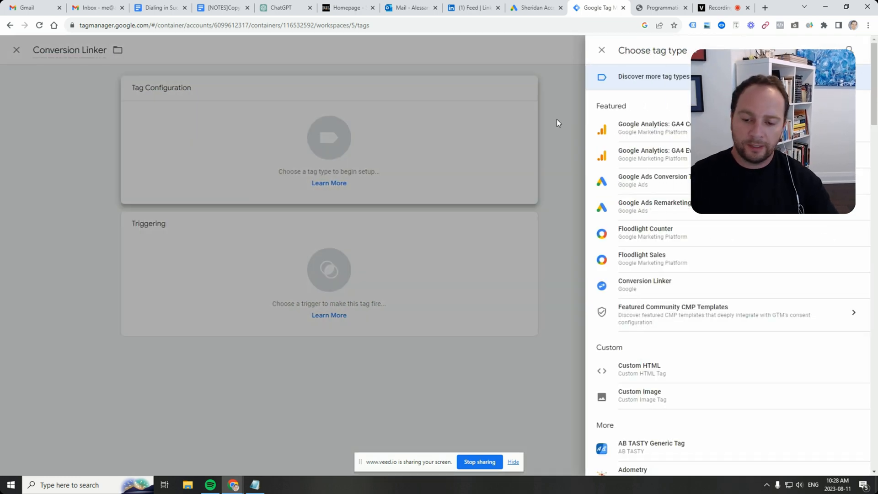
mouse_move(554, 126)
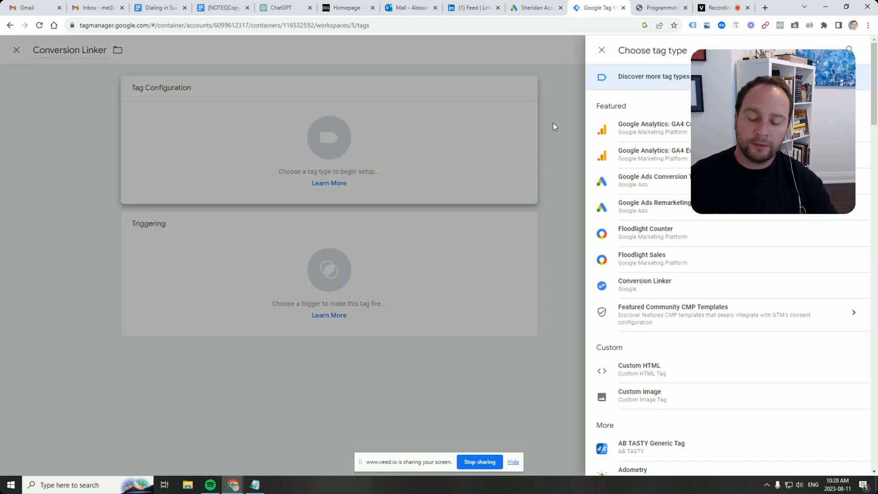
mouse_move(531, 126)
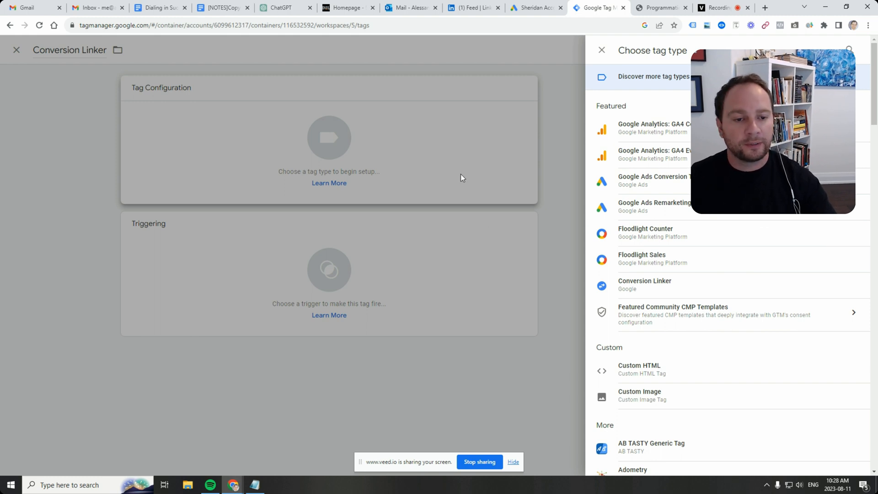
mouse_move(554, 161)
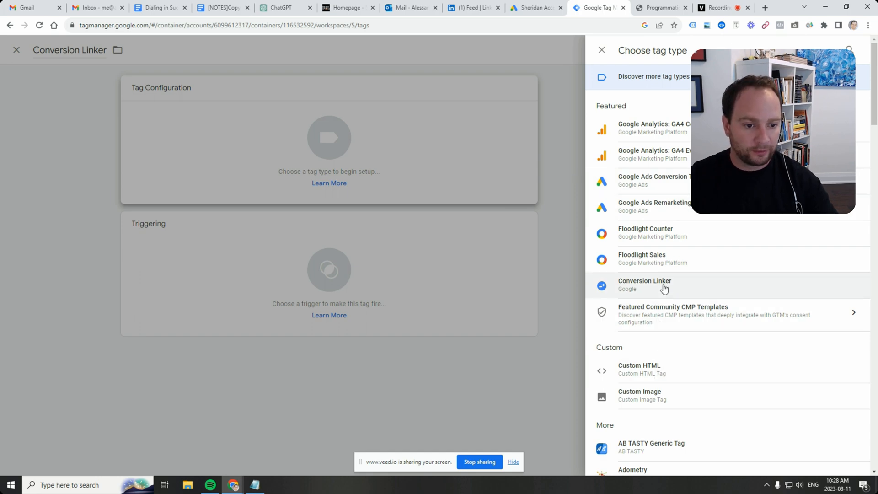
click(644, 285)
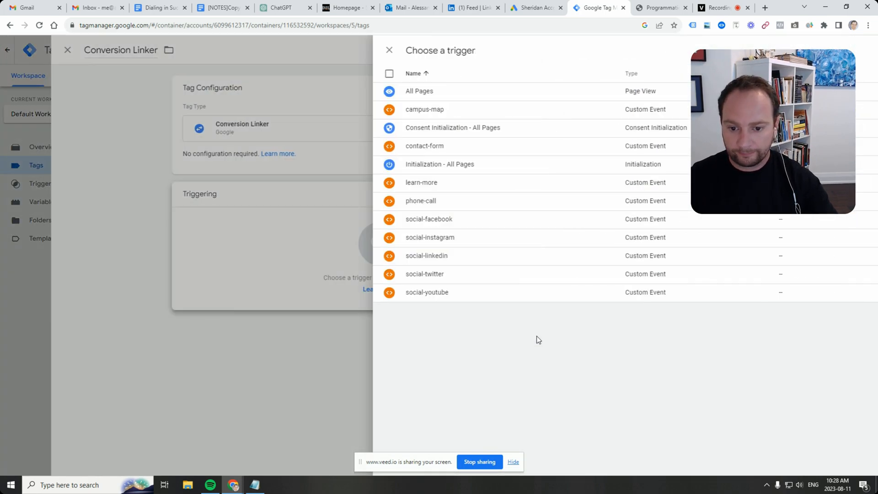
- Save the Conversion Linker tag with an All Pages trigger
click(419, 90)
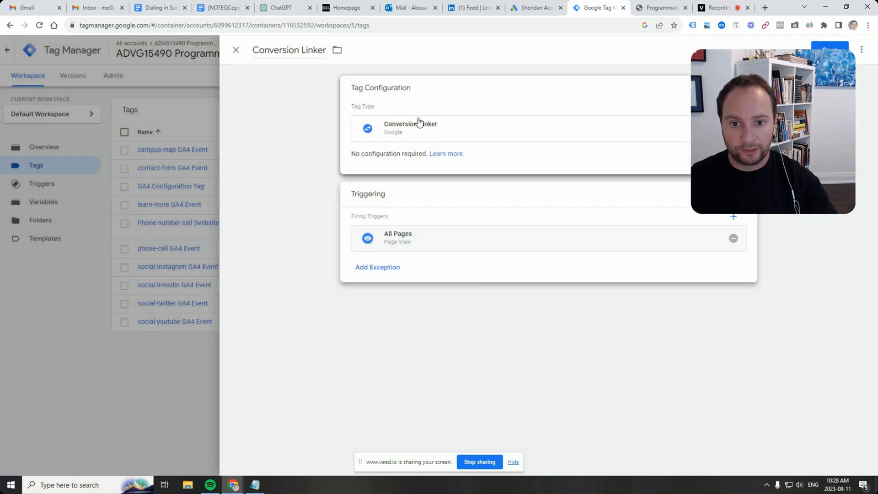
mouse_move(520, 140)
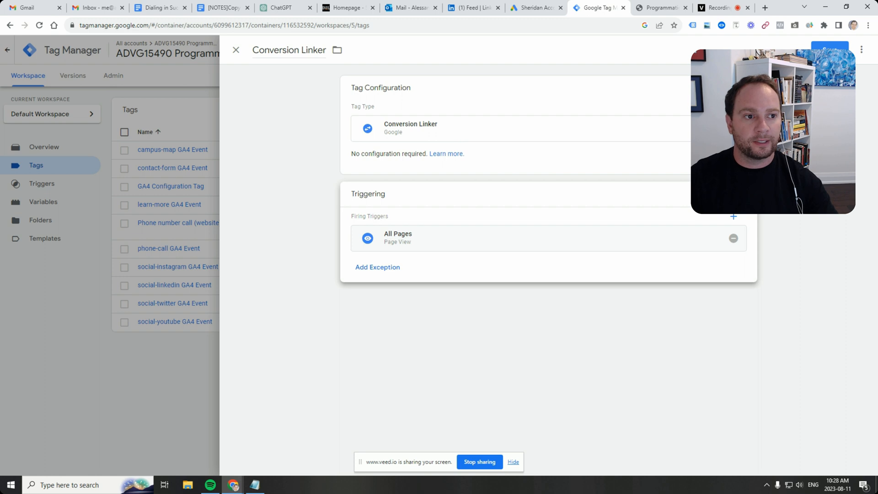
click(236, 50)
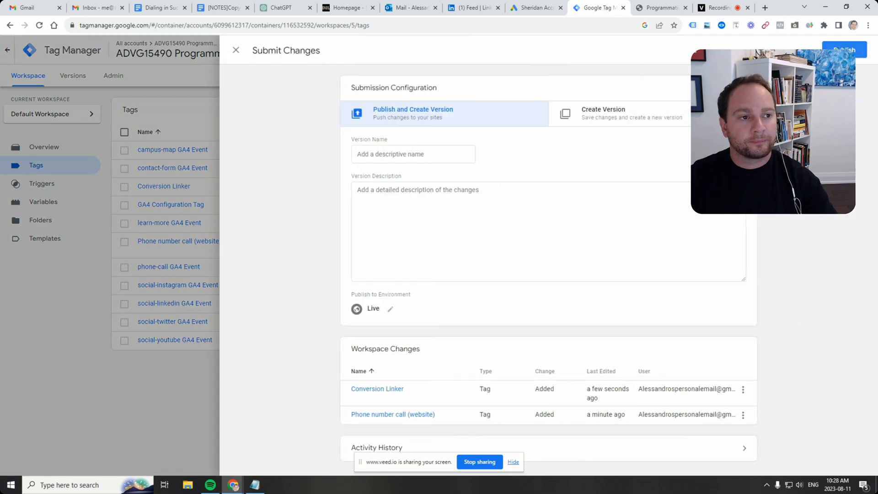
- Publish the workspace as Version 5 without a description and dismiss the summary
click(844, 50)
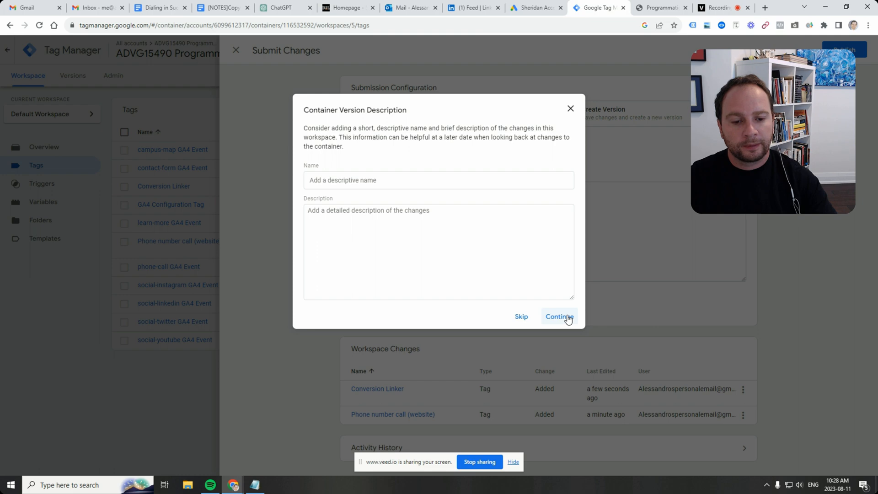
click(559, 317)
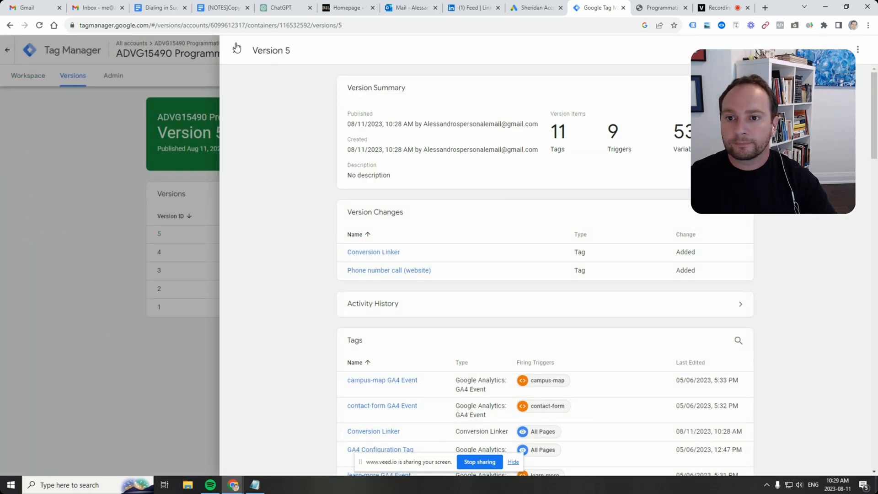
click(29, 75)
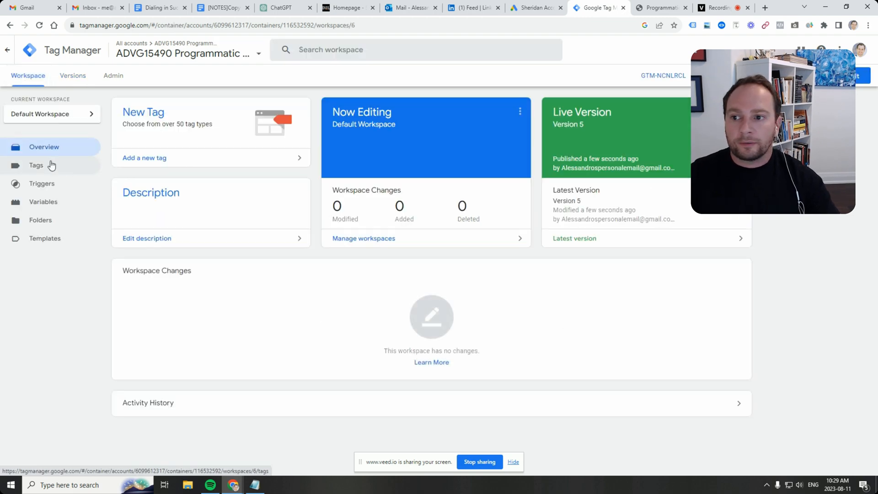
- Return to the Sheridan Programmatic course website tab showing the contact phone number
click(661, 8)
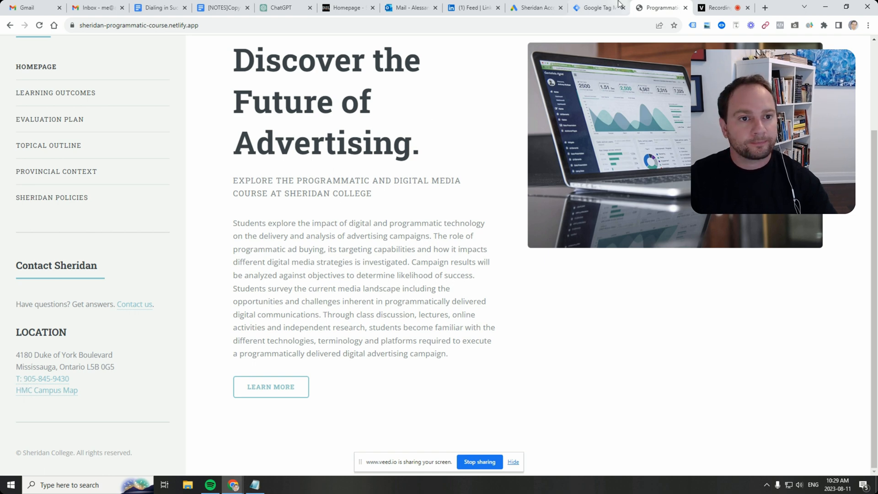
mouse_move(661, 8)
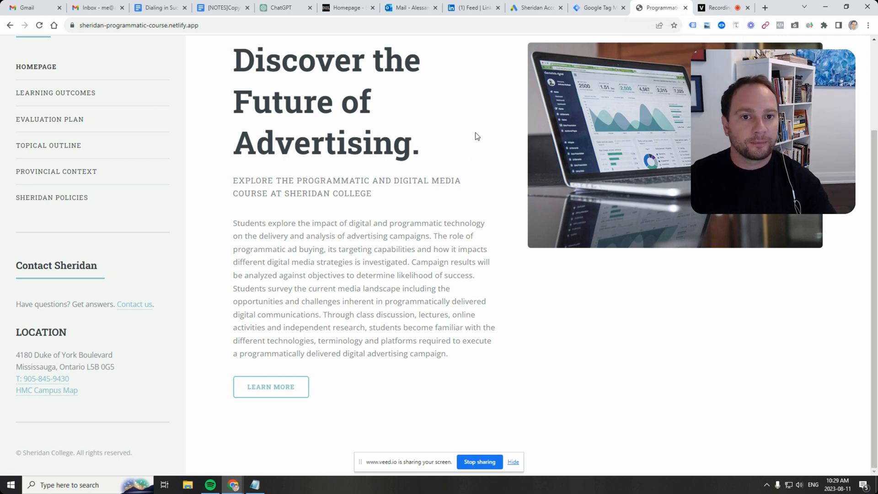
mouse_move(503, 130)
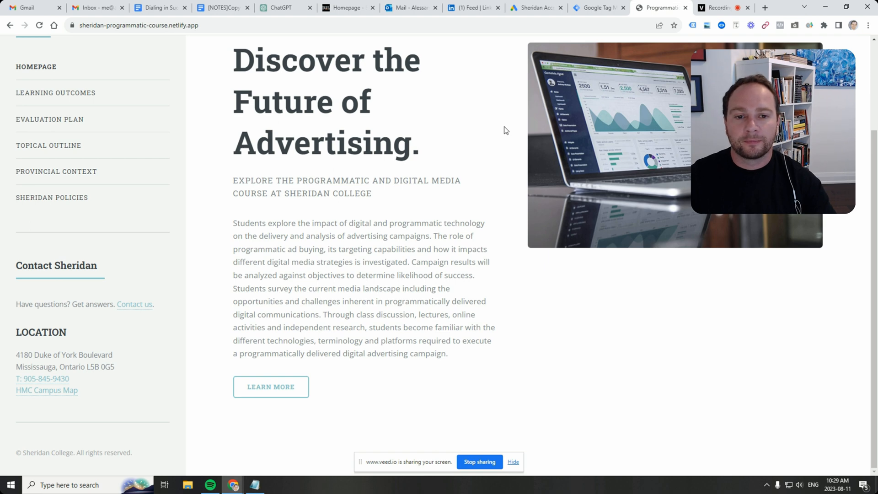